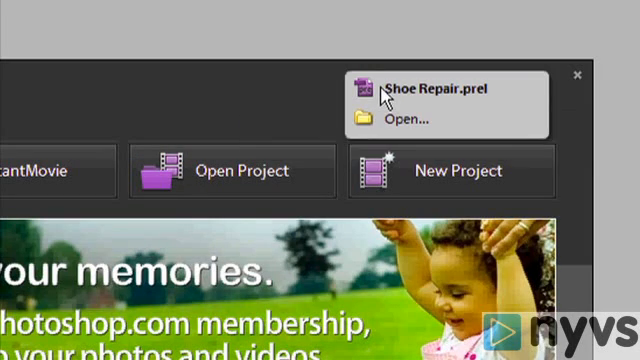
Load the recent Shoe Repair.prel project from the Welcome screen.
left_click(430, 90)
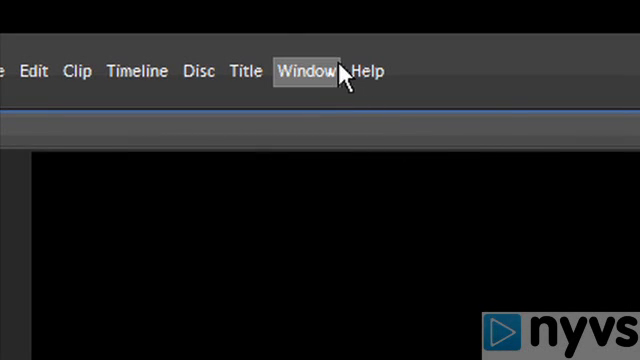
Show the panel docking headers via the Window menu, then hide them again.
left_click(304, 72)
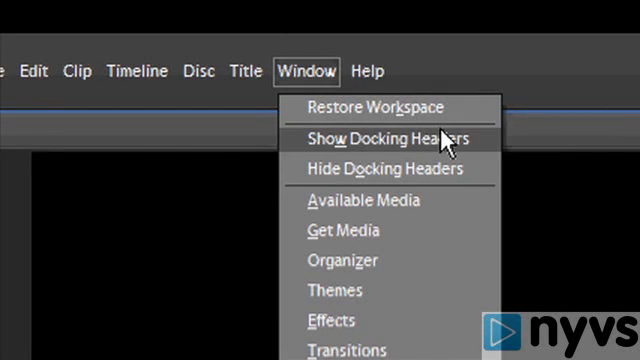
left_click(384, 138)
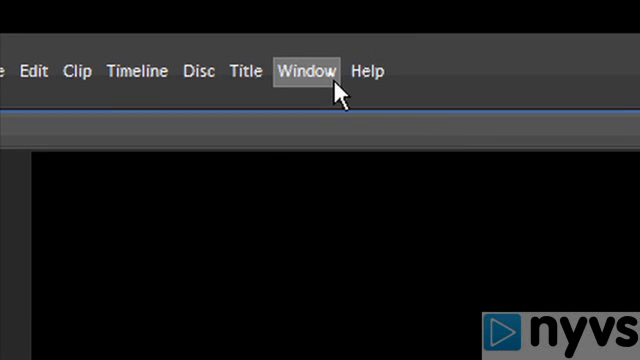
left_click(304, 72)
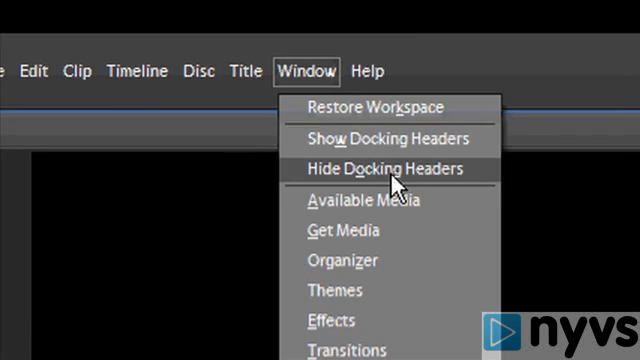
left_click(388, 168)
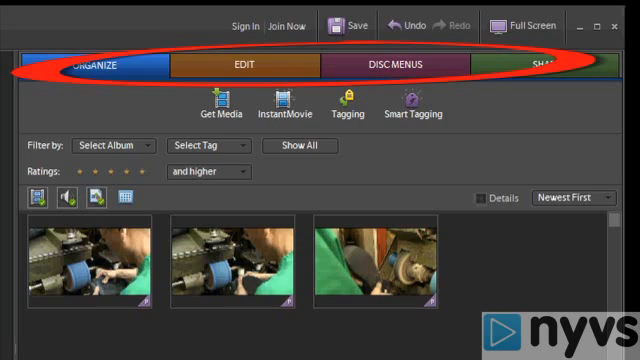
Visit the Edit, Disc Menus, Share and Organize workspaces in turn.
left_click(248, 64)
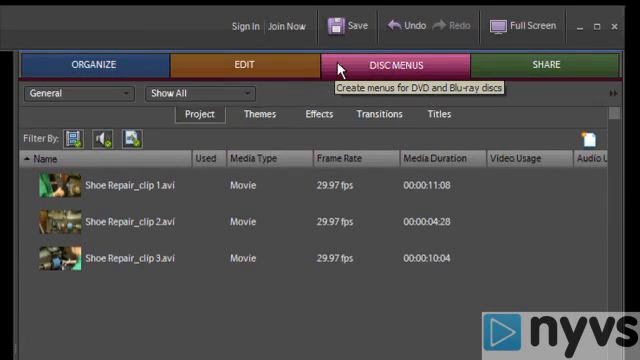
left_click(396, 64)
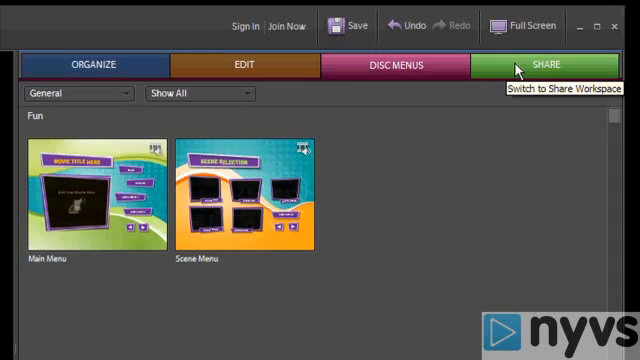
left_click(544, 64)
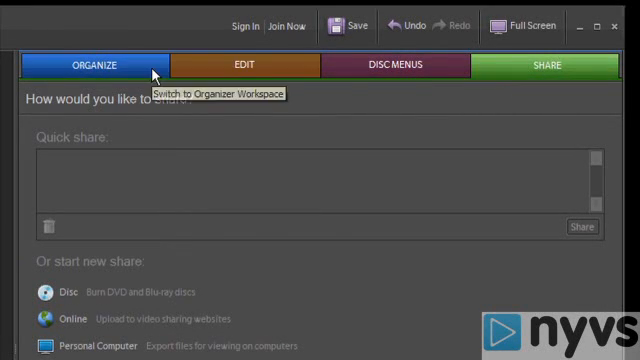
left_click(88, 66)
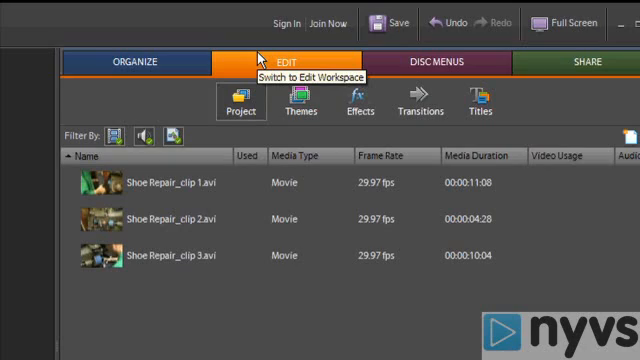
mouse_move(236, 104)
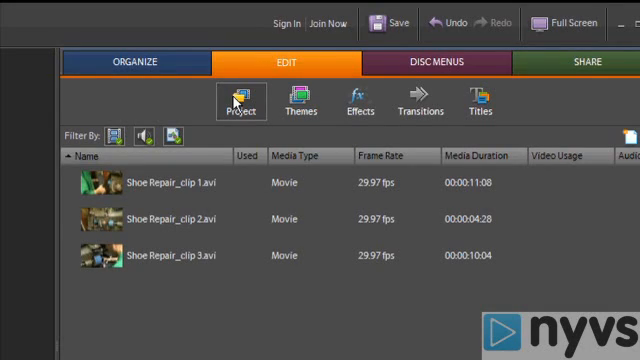
mouse_move(240, 108)
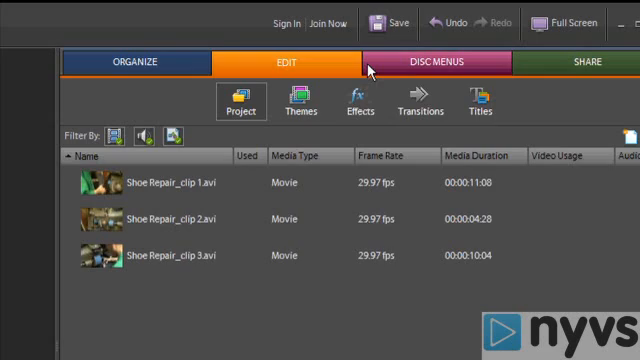
Return to the Disc Menus workspace with its Main Menu and Scene Menu templates.
left_click(436, 62)
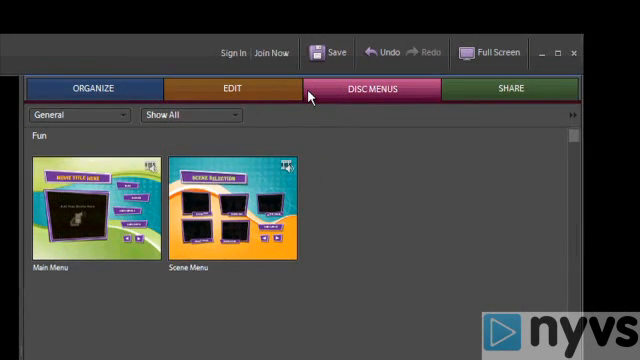
Reveal the Share workspace's Disc, Online, Personal Computer, Mobile Phones and Tape options.
left_click(510, 88)
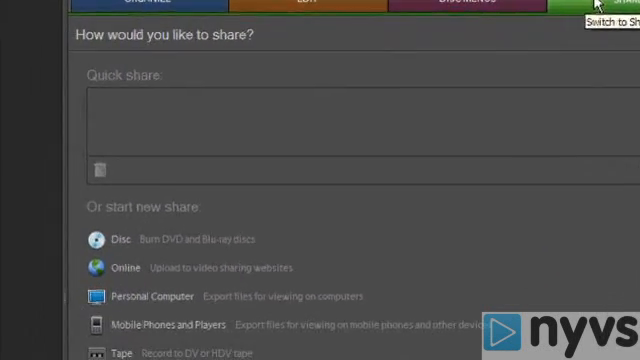
scroll("down", 3)
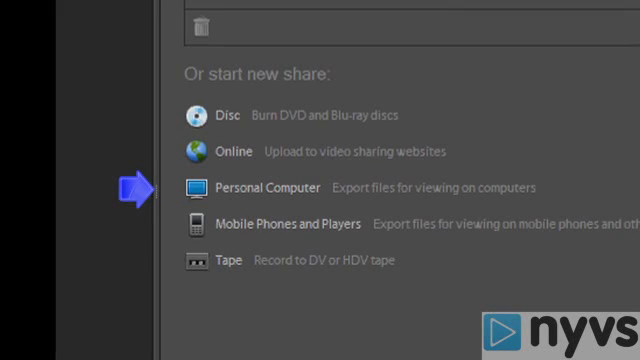
mouse_move(140, 222)
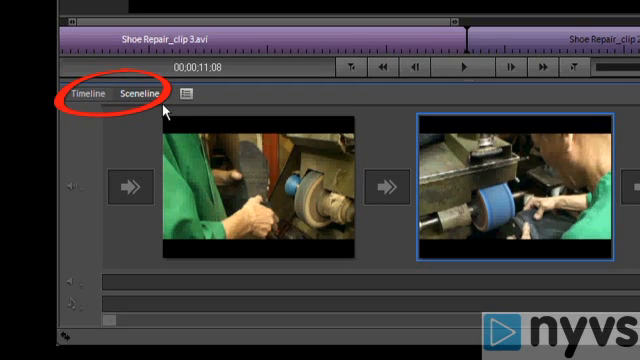
Show the Shoe Repair clips in Timeline view, then in Sceneline view.
left_click(156, 92)
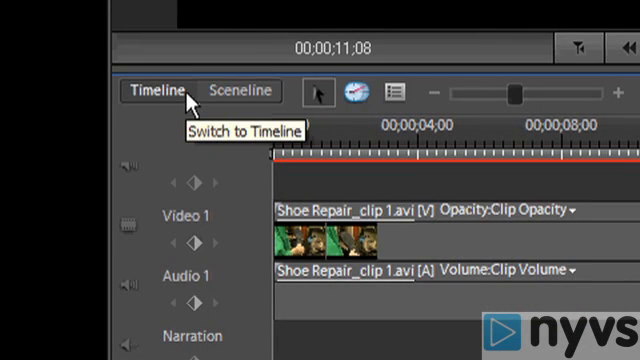
left_click(240, 90)
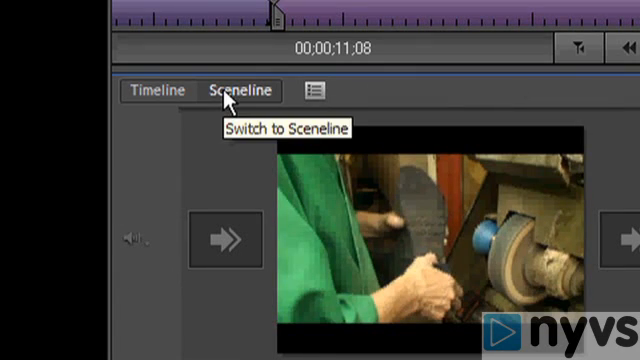